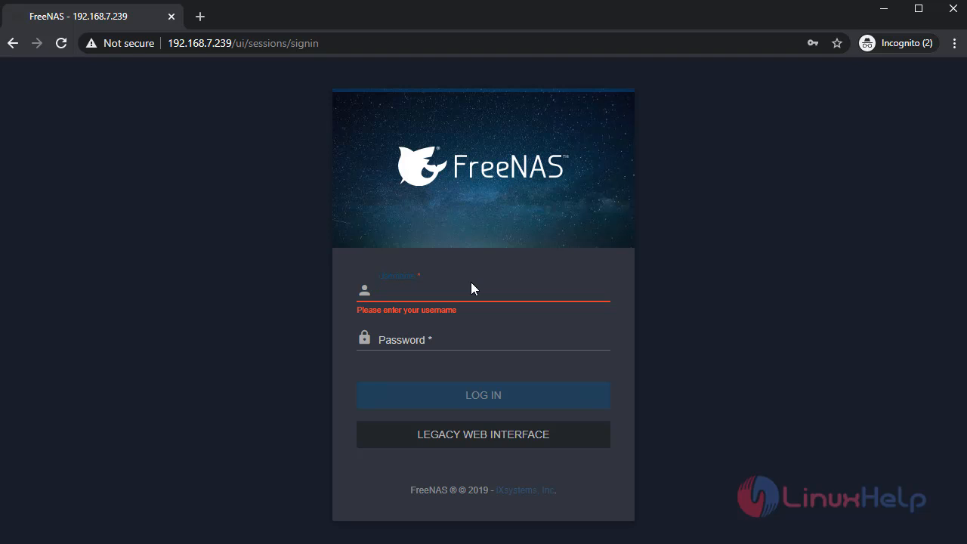
Log in to the FreeNAS web interface as root using the saved password
click(484, 290)
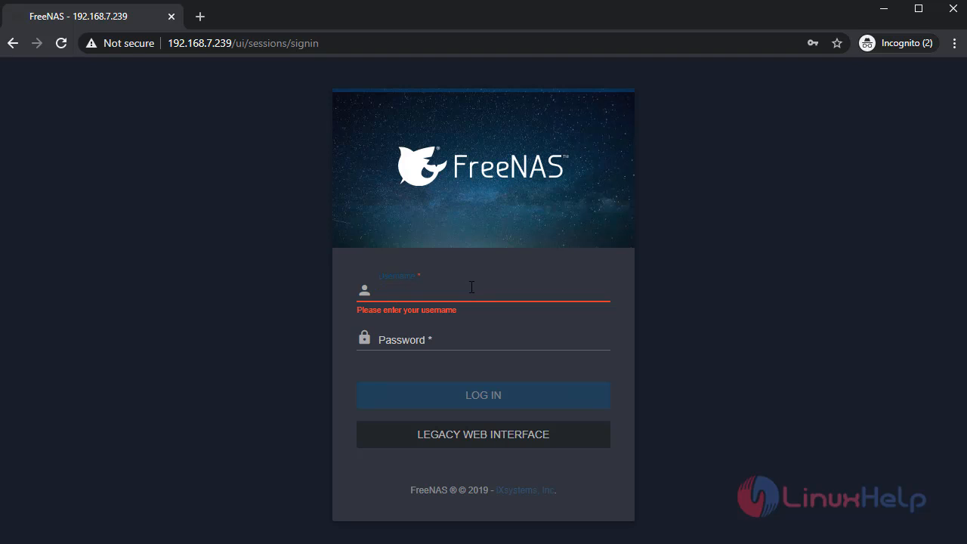
text(root)
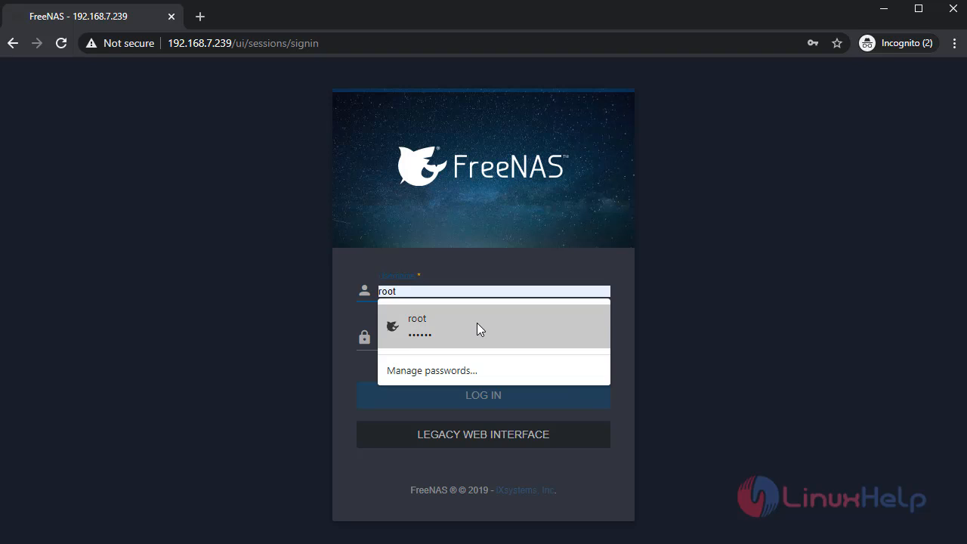
click(481, 326)
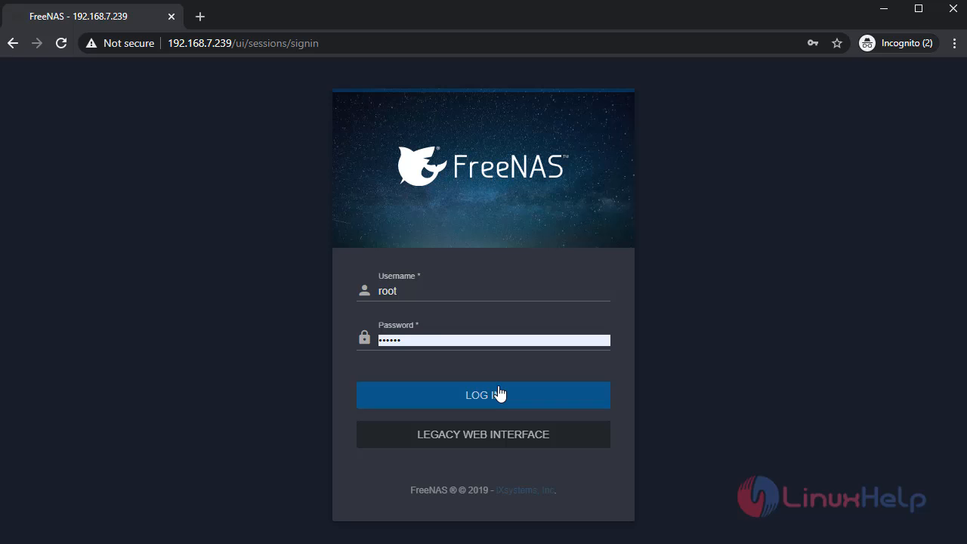
click(484, 395)
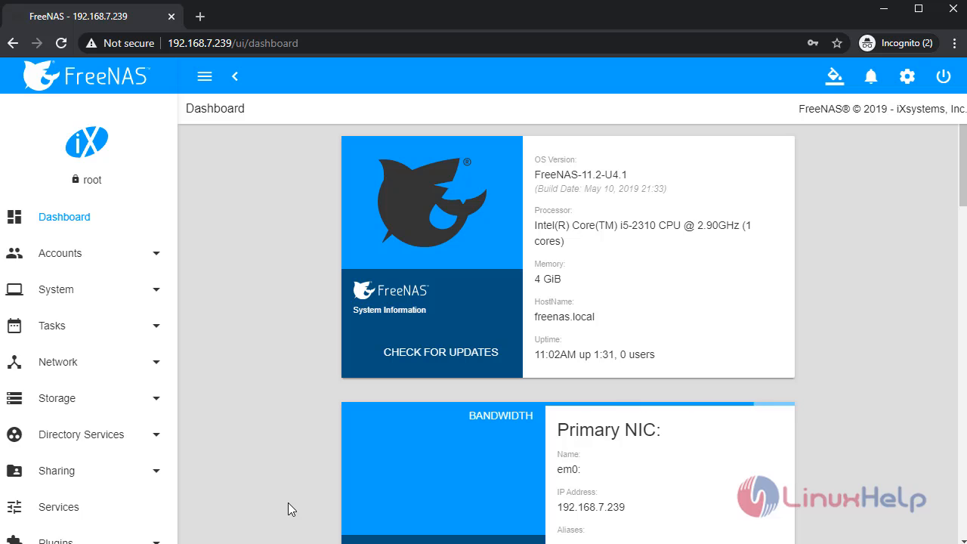
mouse_move(124, 254)
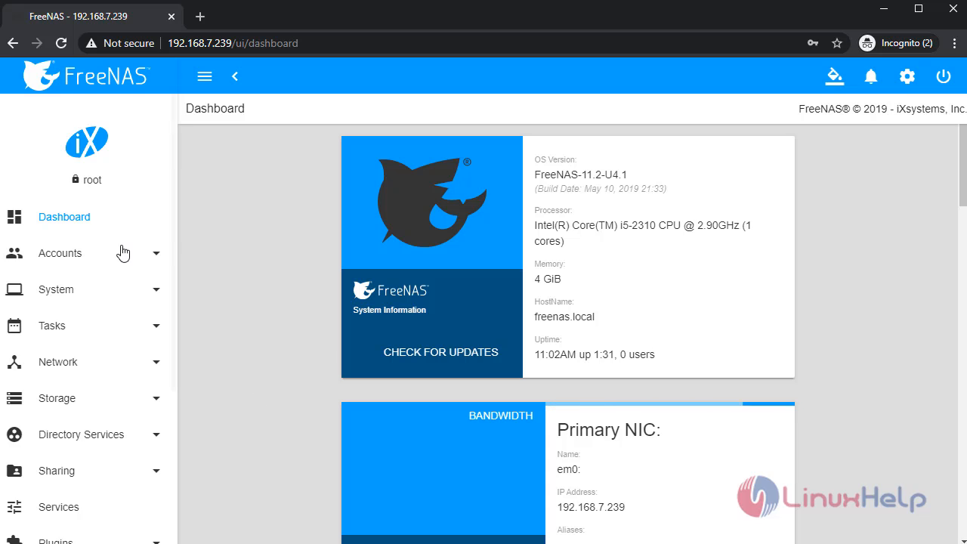
mouse_move(294, 342)
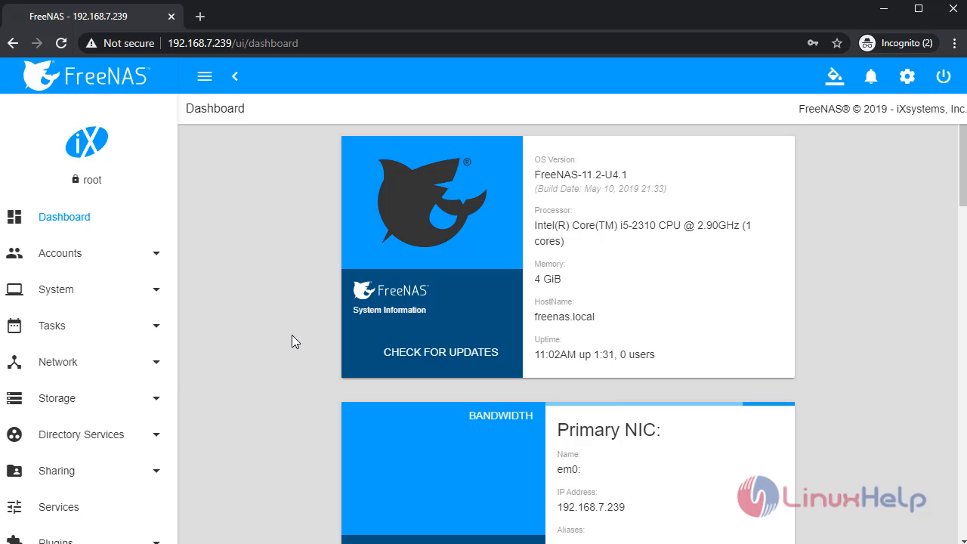
Navigate to Storage > Pools and begin creating a new pool rather than importing one
click(57, 399)
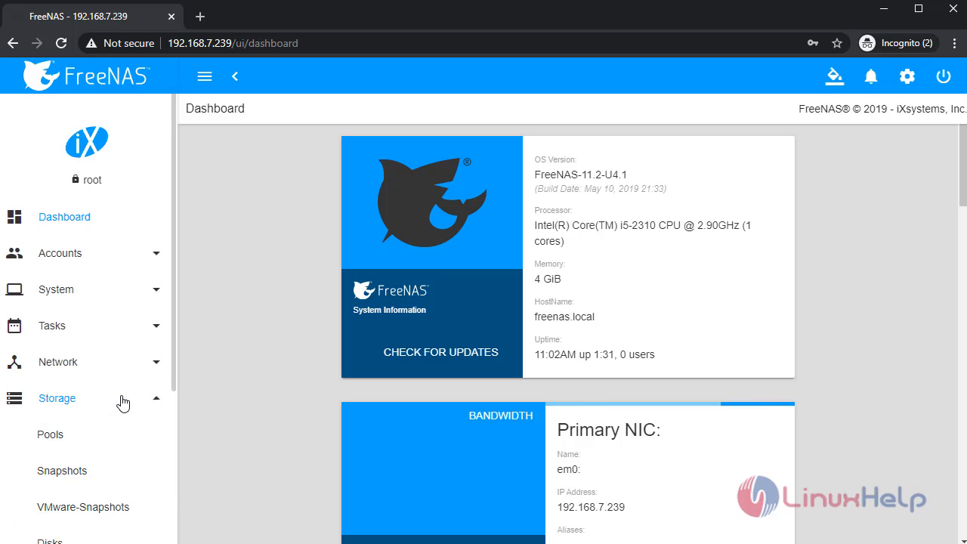
click(50, 435)
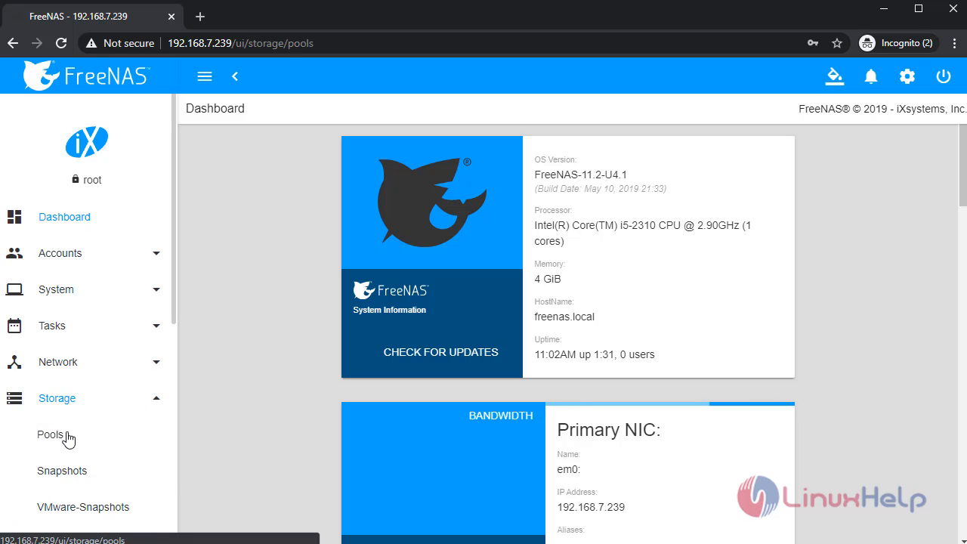
click(50, 434)
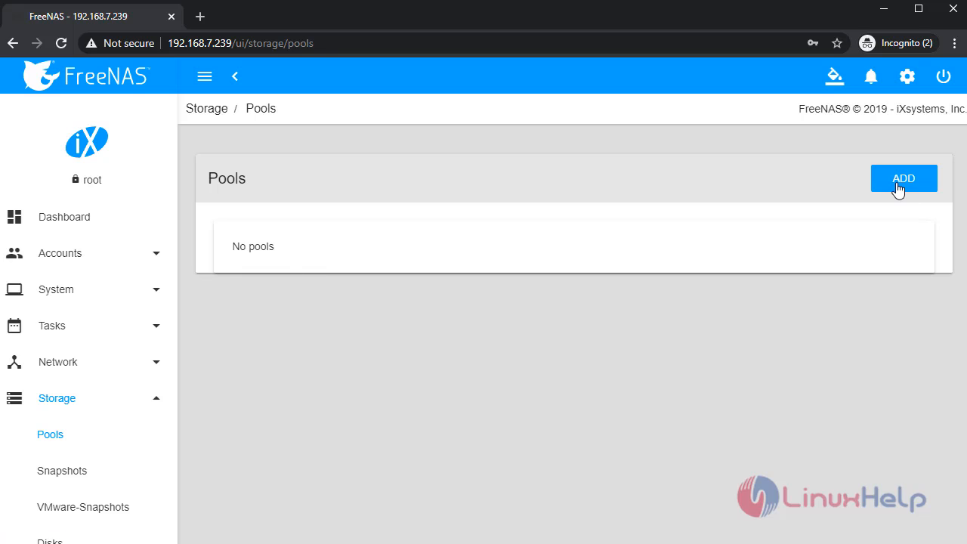
click(904, 179)
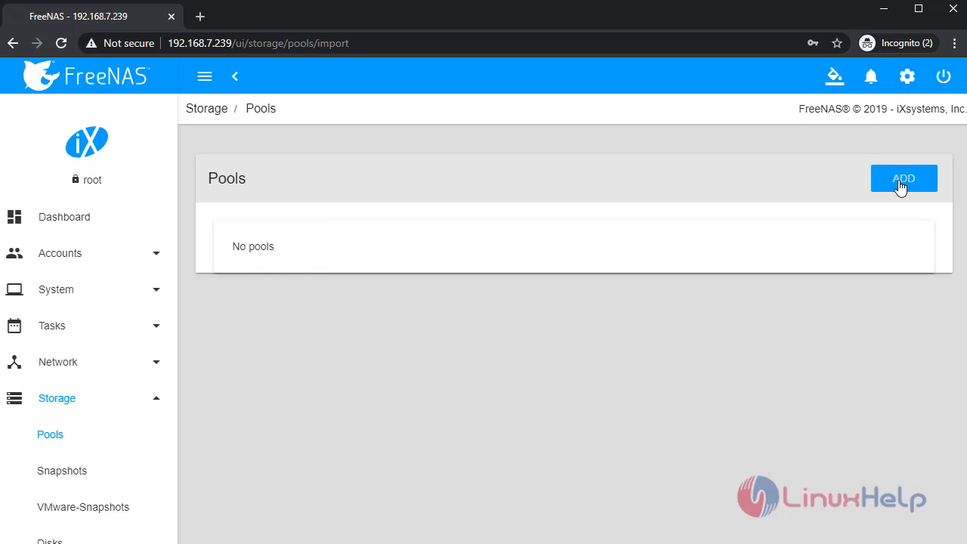
click(904, 179)
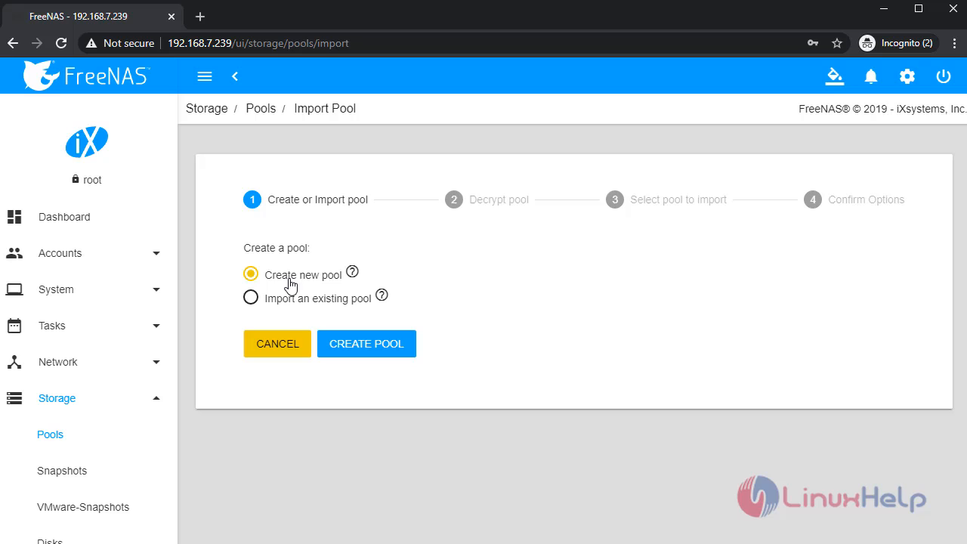
mouse_move(408, 354)
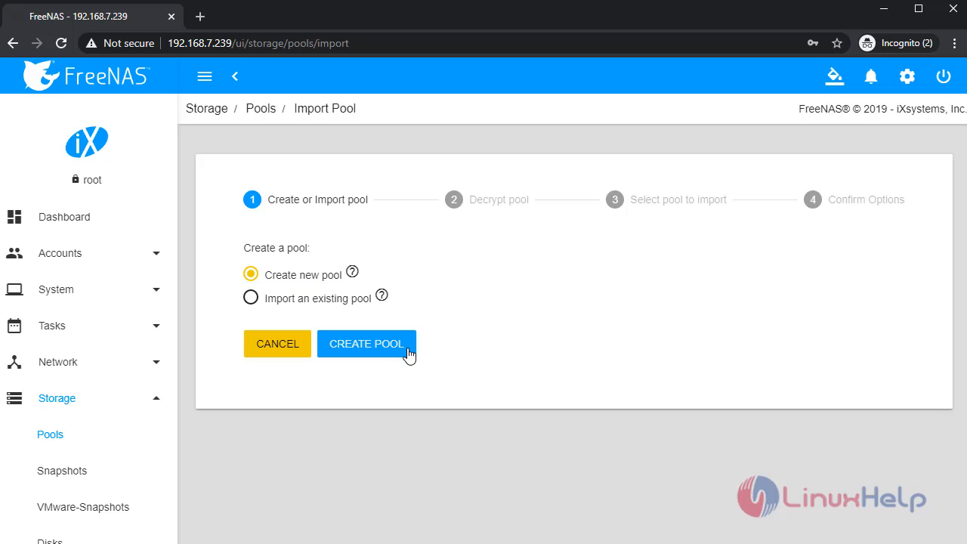
click(366, 344)
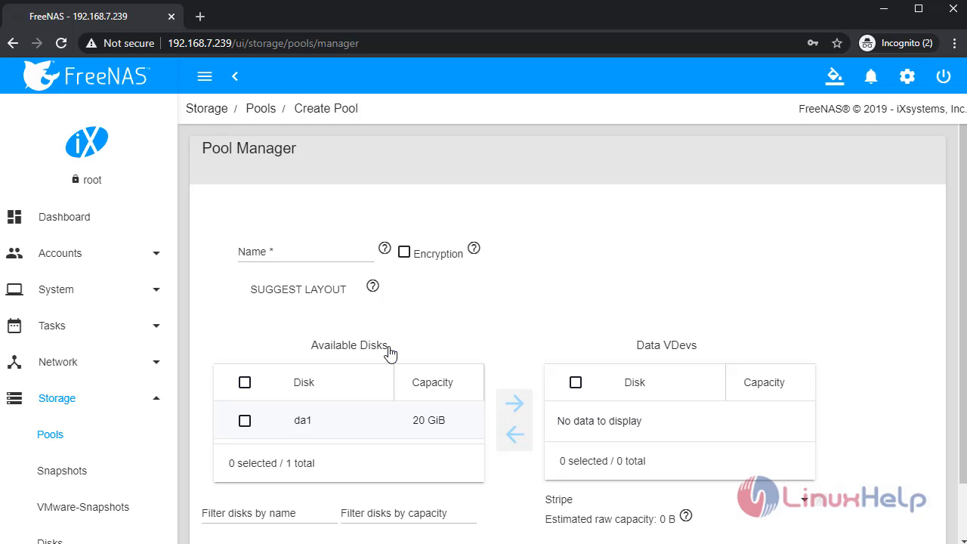
Name the pool 'admin' and move disk da1 into its Data VDevs
click(302, 251)
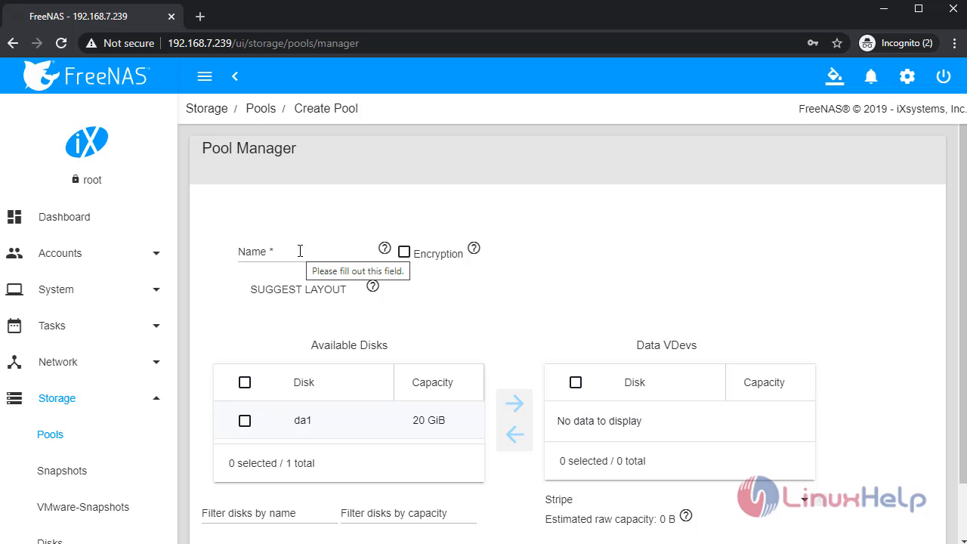
text(admin1)
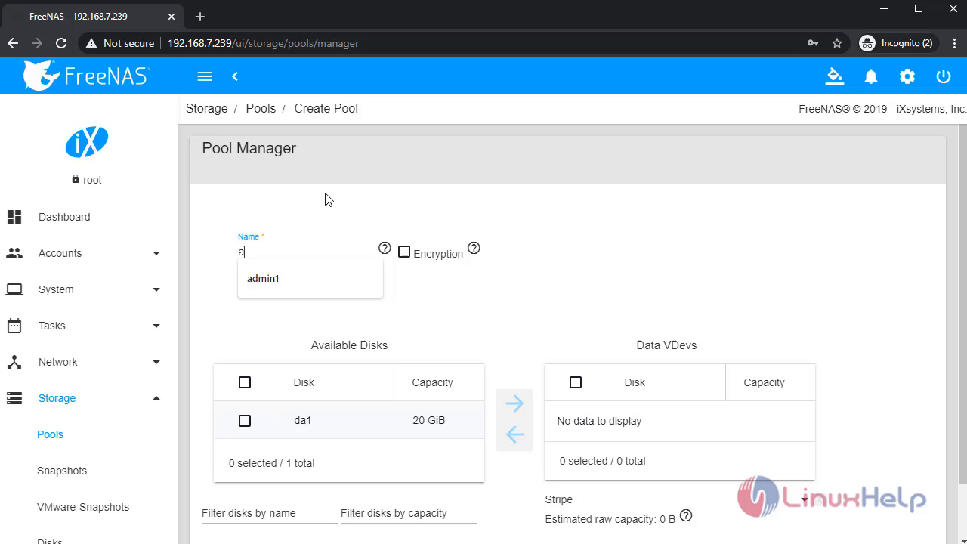
text(dmin)
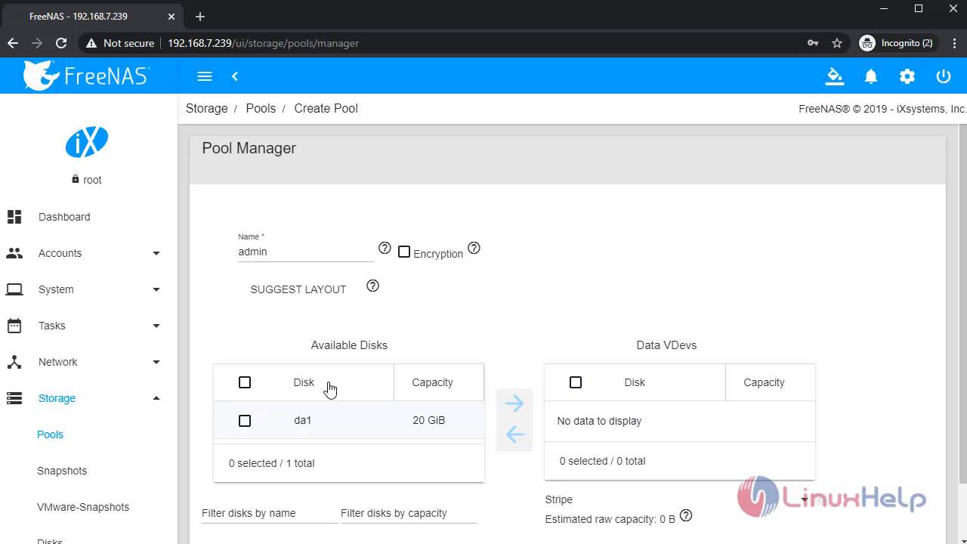
mouse_move(371, 286)
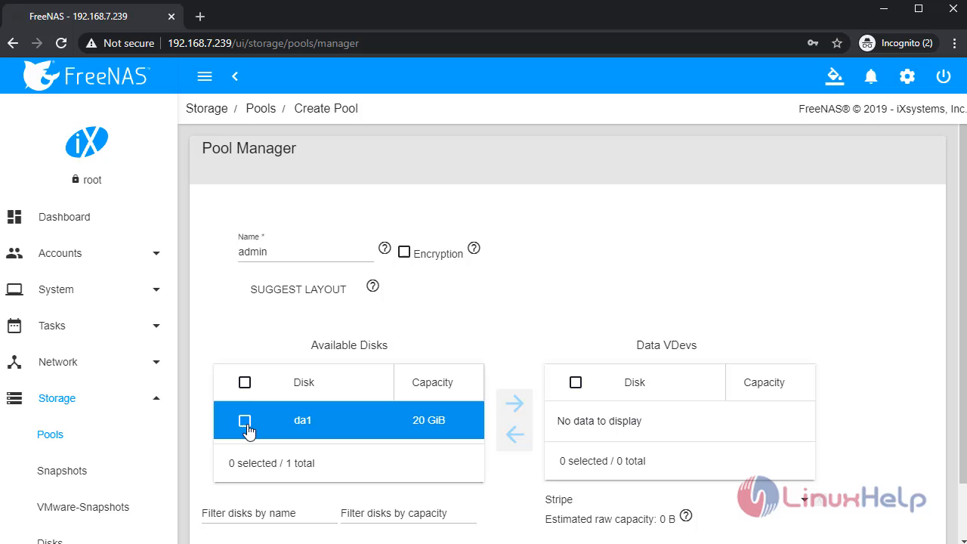
click(245, 420)
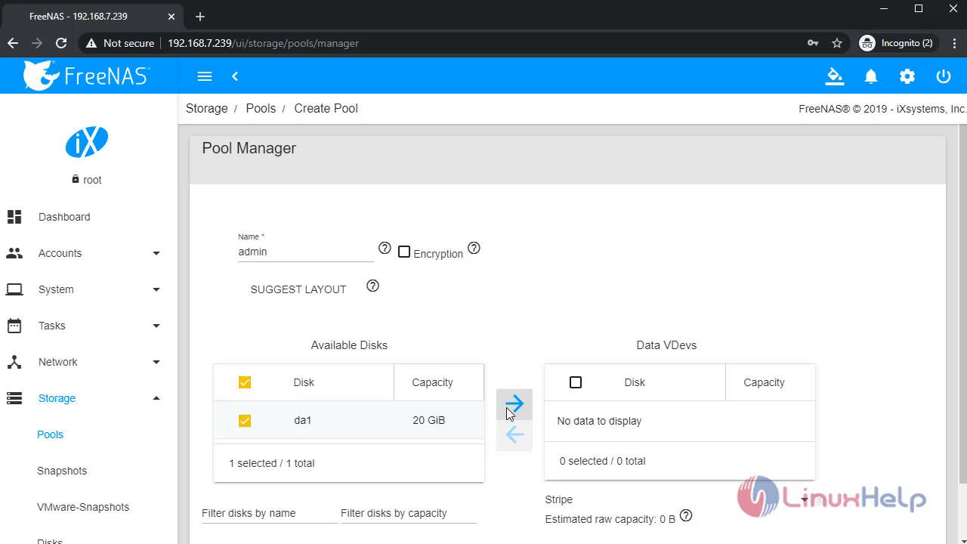
click(514, 402)
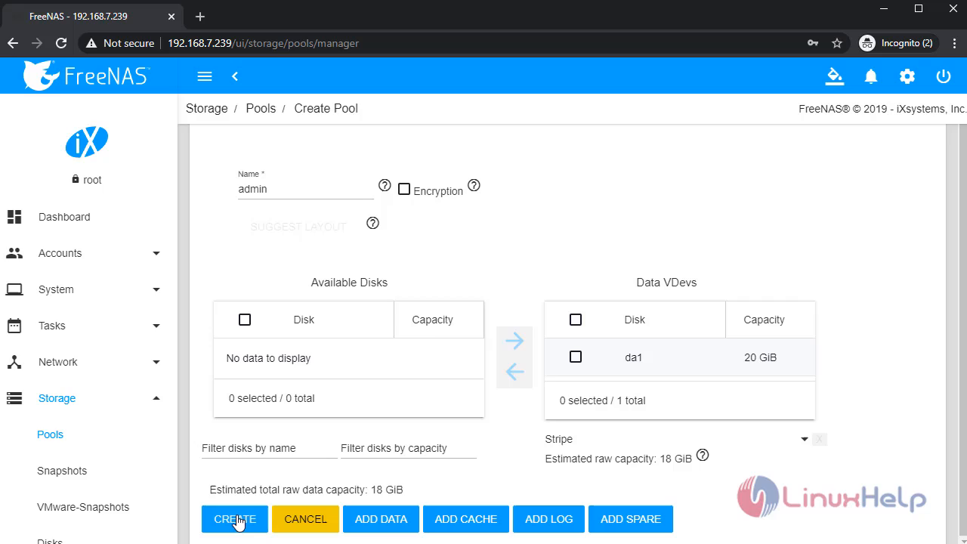
Confirm the disk will be erased and create the admin pool
click(234, 520)
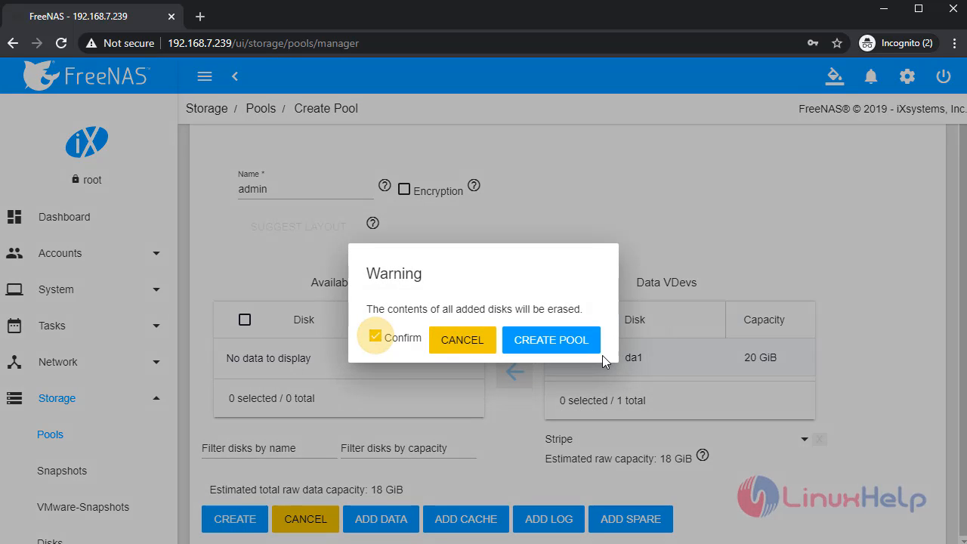
click(550, 340)
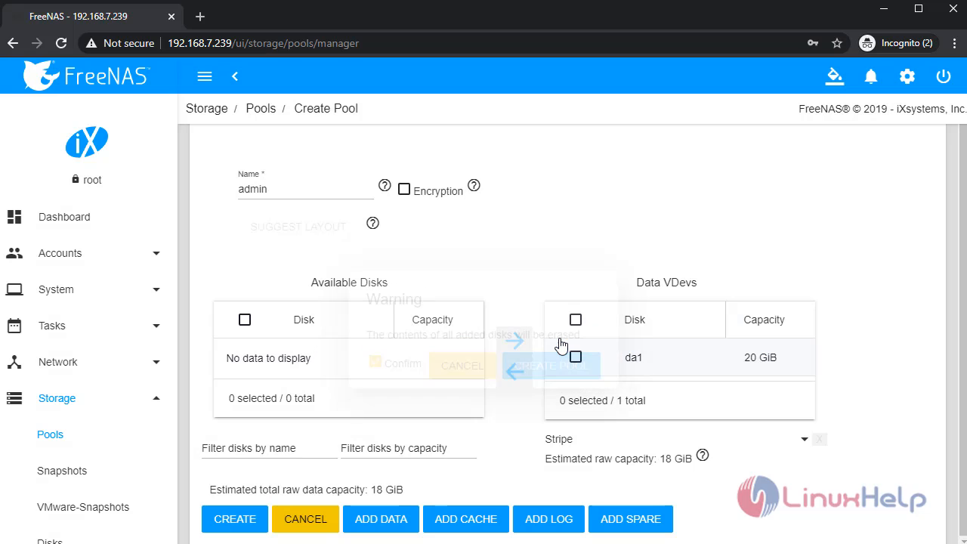
click(395, 362)
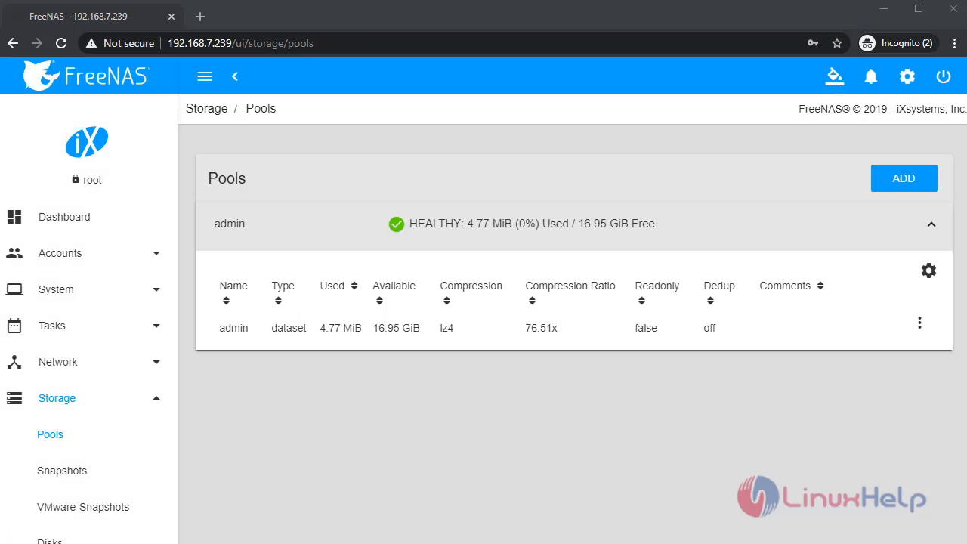
mouse_move(773, 532)
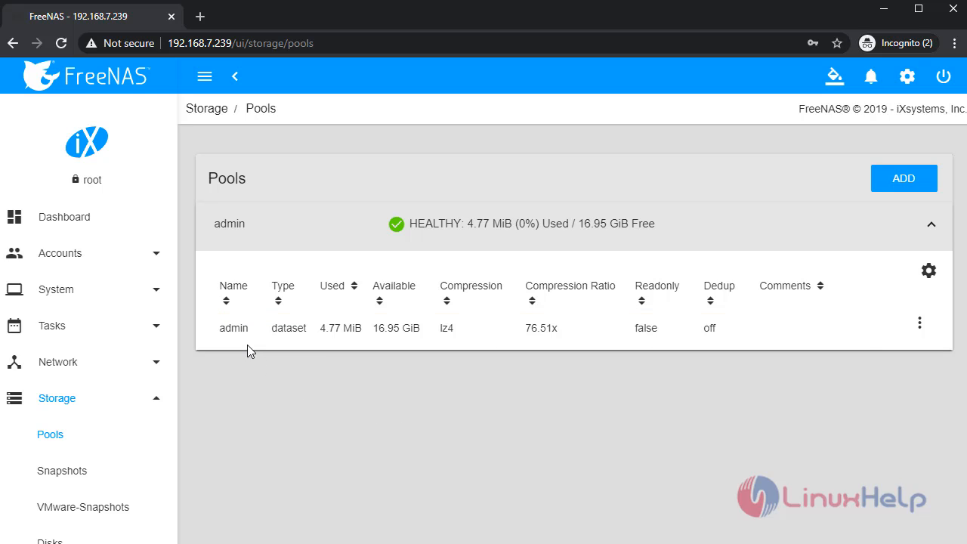
Review the new admin pool's details on the Pools page
click(238, 326)
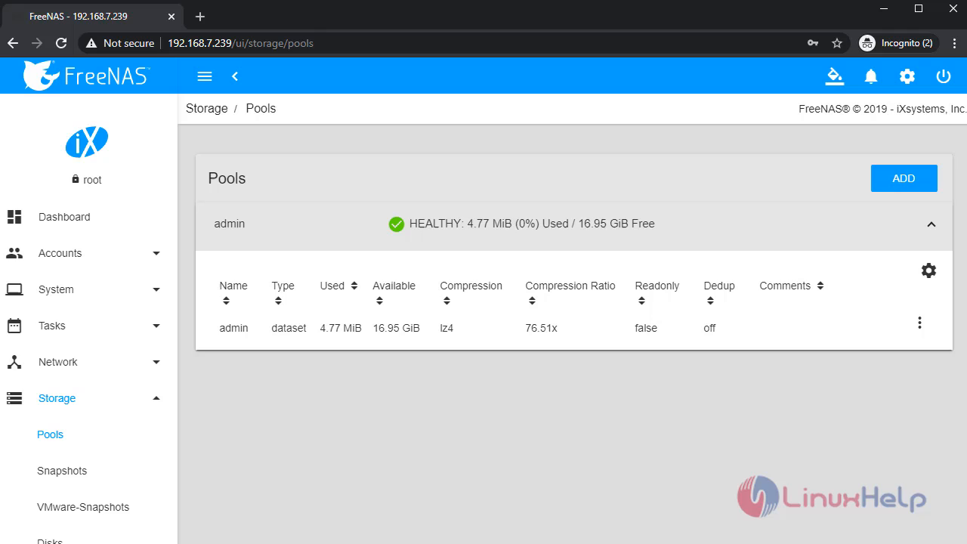
mouse_move(792, 498)
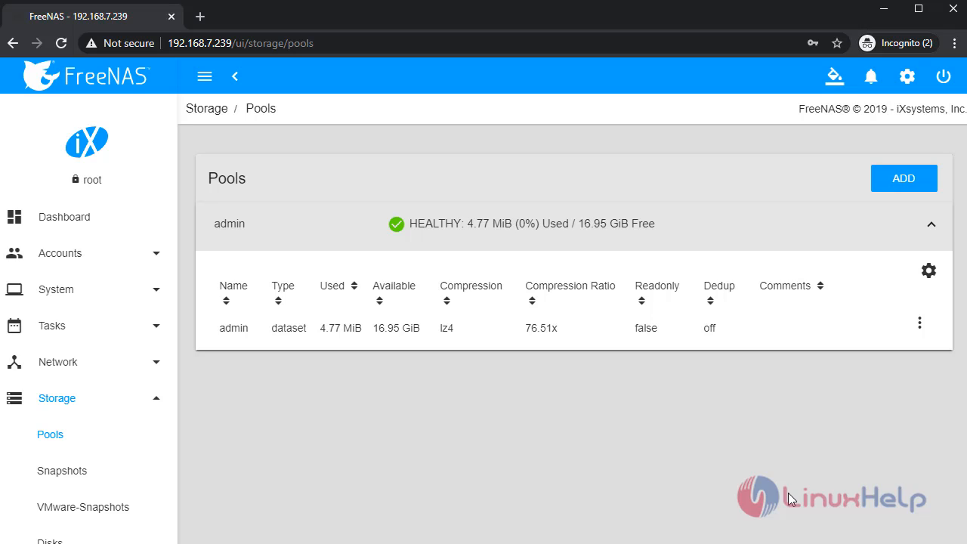